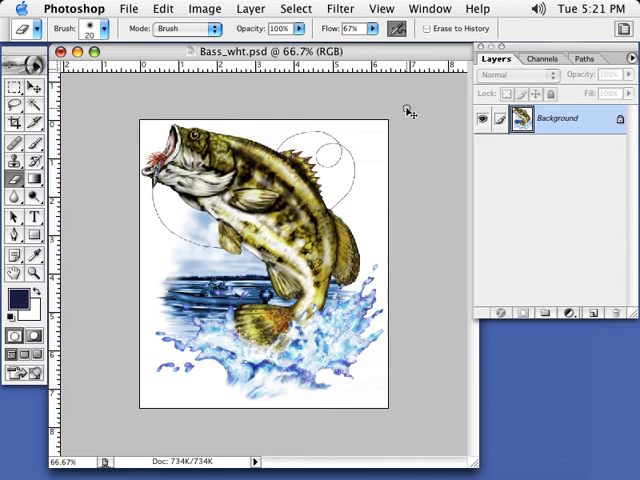
pyautogui.moveTo(416, 120)
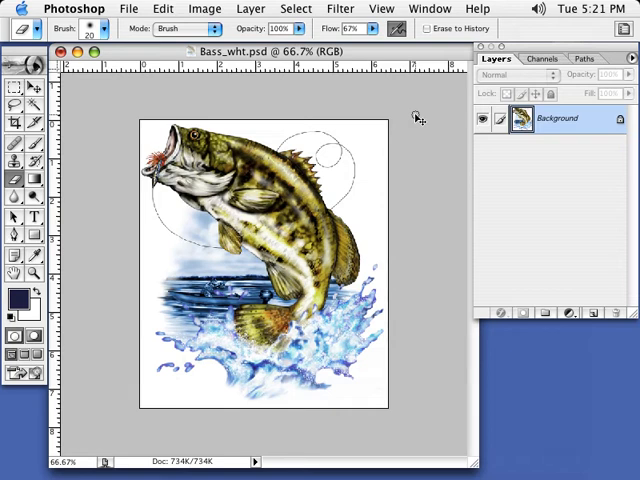
pyautogui.moveTo(298, 195)
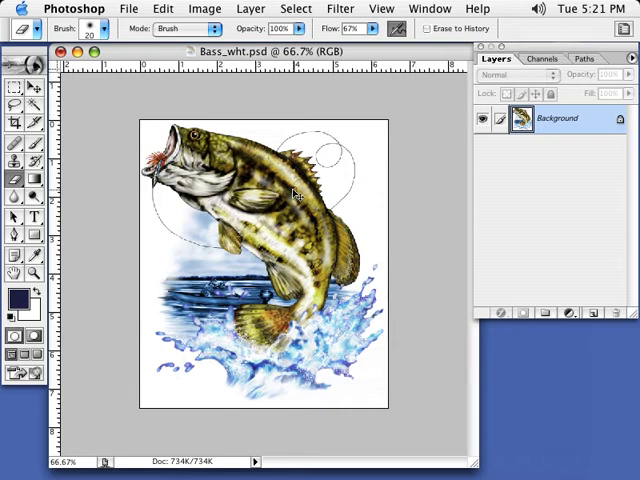
pyautogui.moveTo(340, 235)
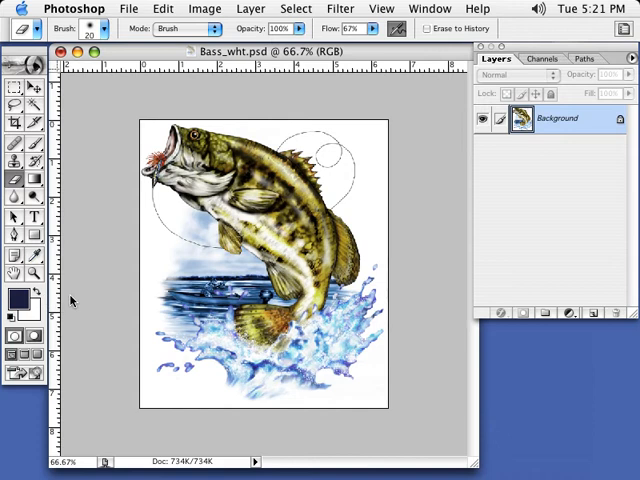
pyautogui.moveTo(235, 232)
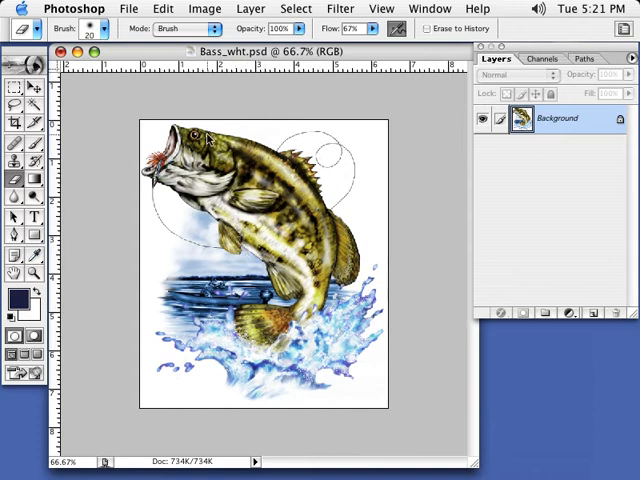
pyautogui.moveTo(272, 207)
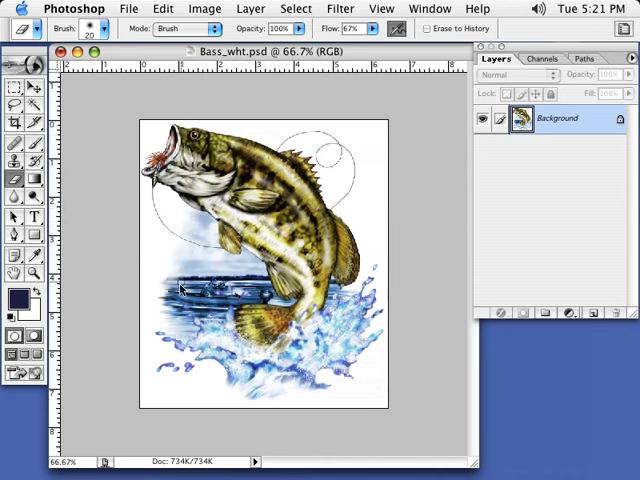
pyautogui.moveTo(213, 348)
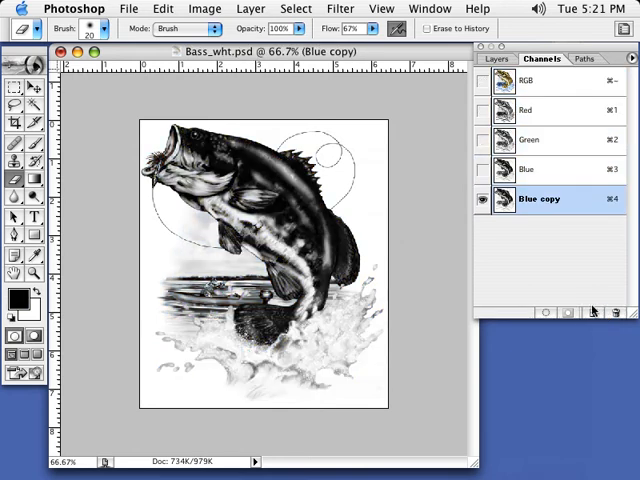
pyautogui.moveTo(547, 291)
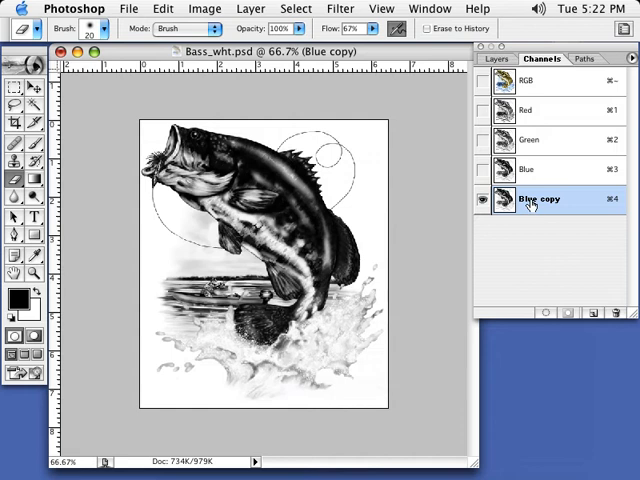
# - Rename the 'Blue copy' channel to 'mask'
pyautogui.doubleClick(538, 198)
pyautogui.write('mask')
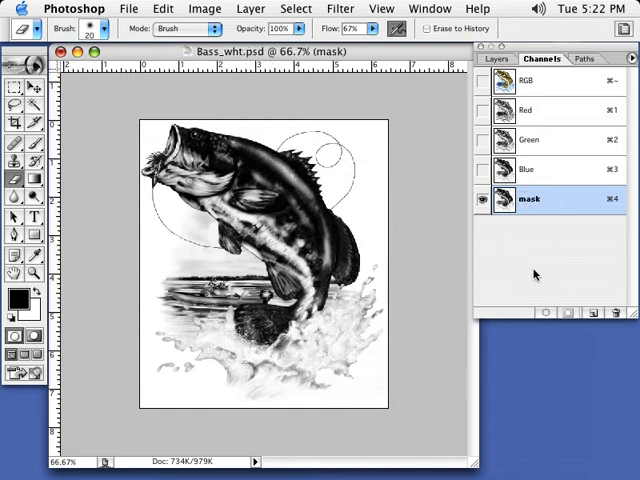
# - Use Apply Image twice to multiply the Red channel into the mask channel
pyautogui.click(205, 8)
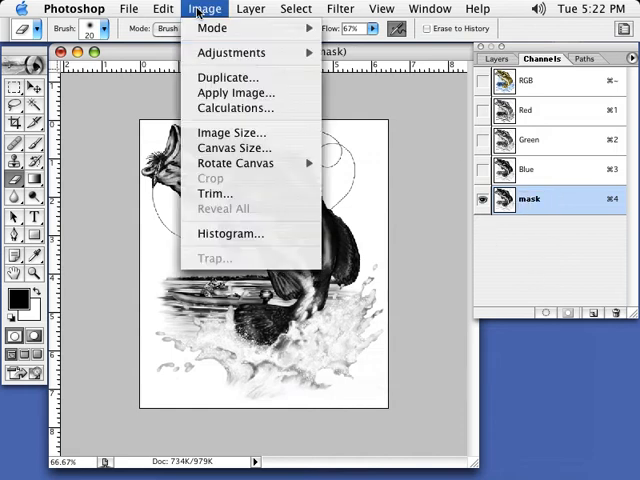
pyautogui.click(236, 92)
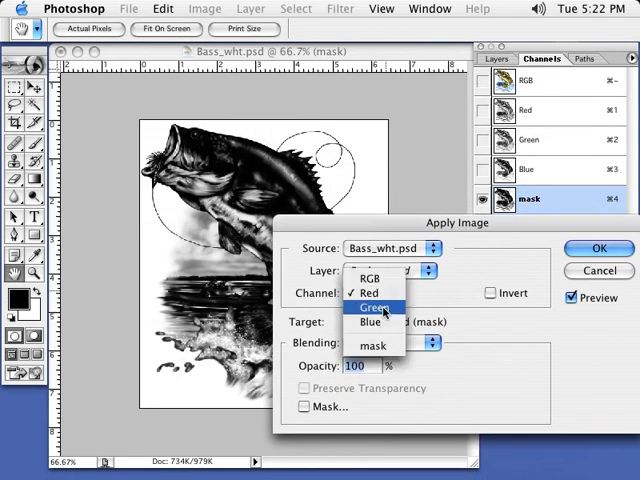
pyautogui.click(372, 307)
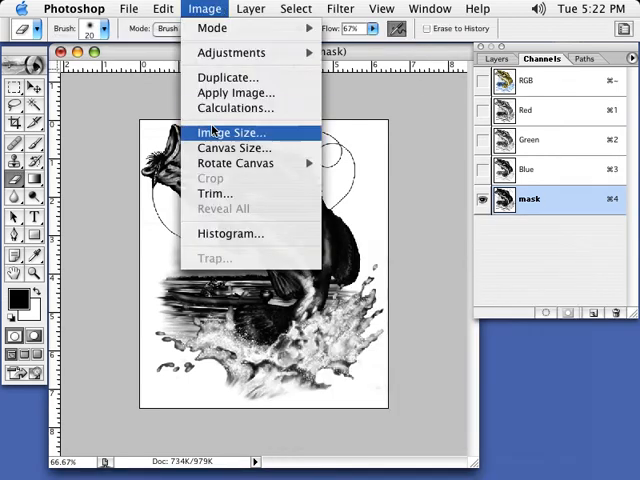
pyautogui.click(236, 92)
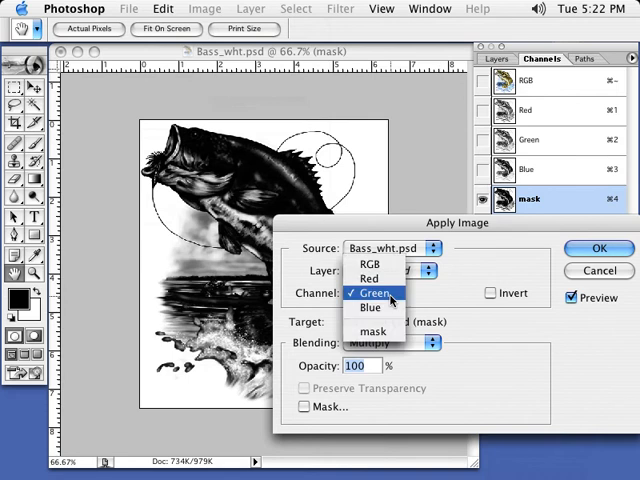
pyautogui.click(369, 278)
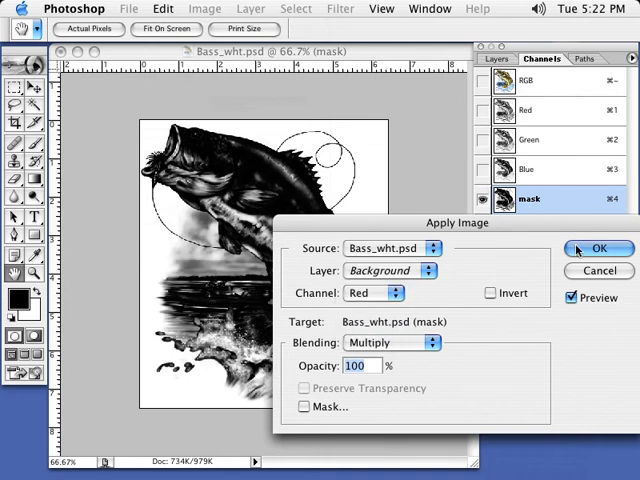
pyautogui.click(598, 248)
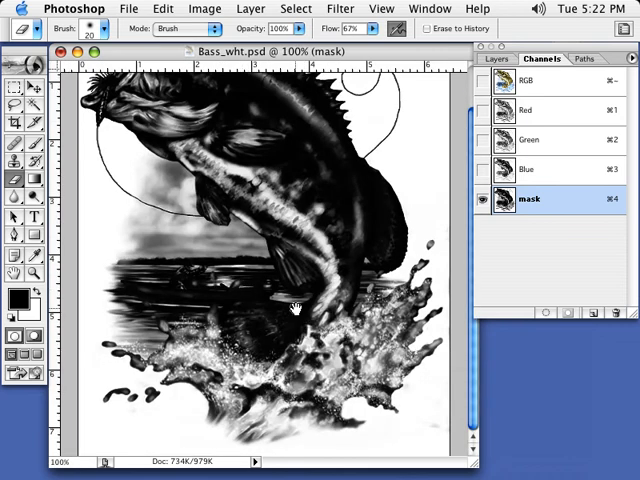
pyautogui.moveTo(278, 412)
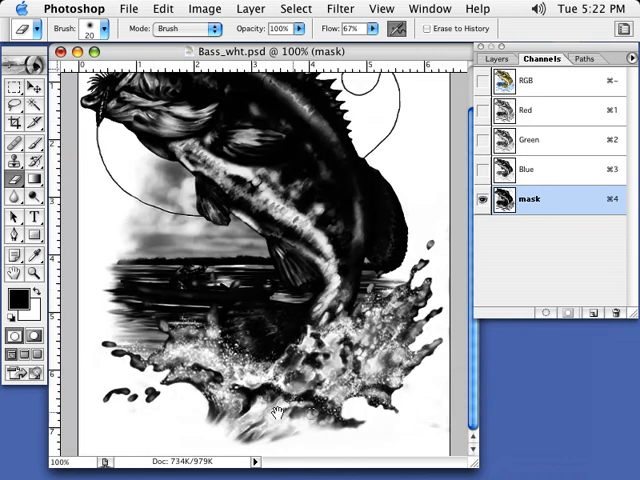
pyautogui.moveTo(438, 333)
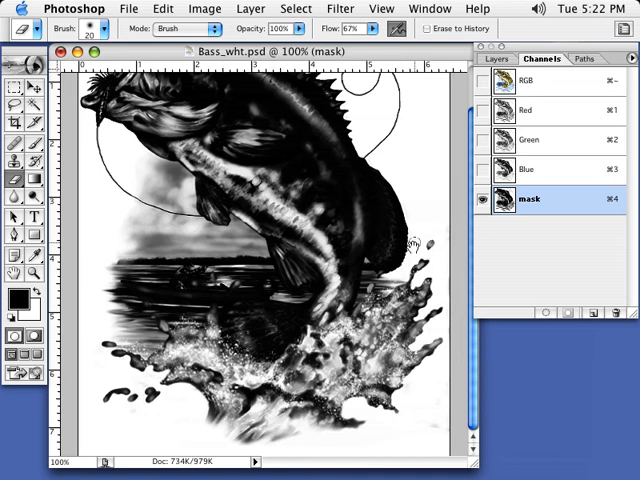
pyautogui.moveTo(370, 118)
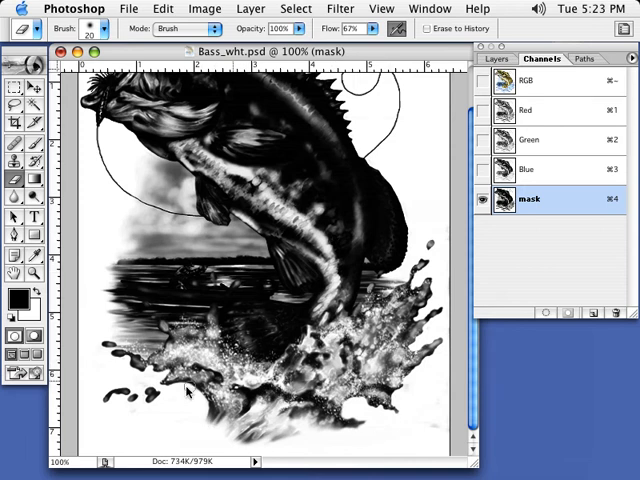
pyautogui.moveTo(78, 313)
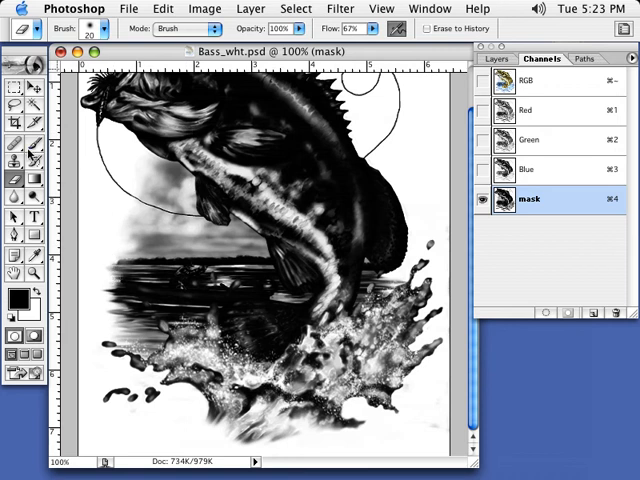
pyautogui.moveTo(307, 176)
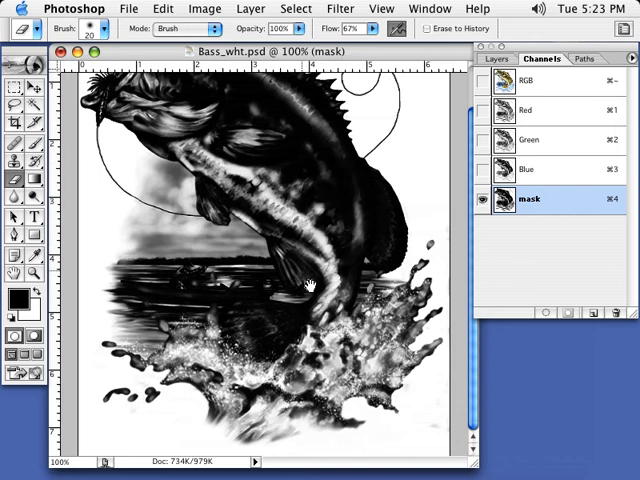
pyautogui.moveTo(262, 262)
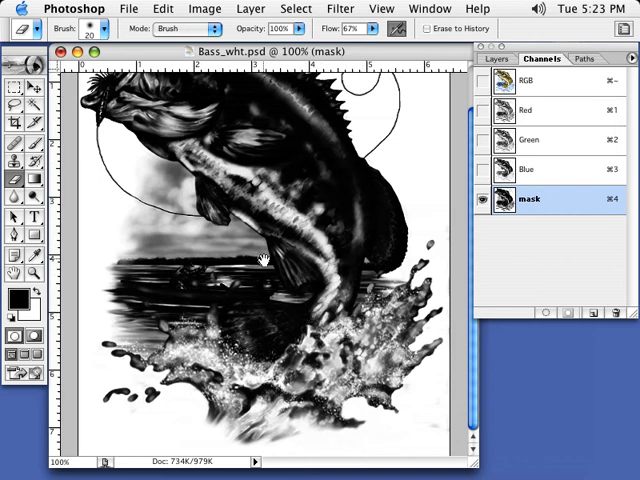
pyautogui.moveTo(72, 158)
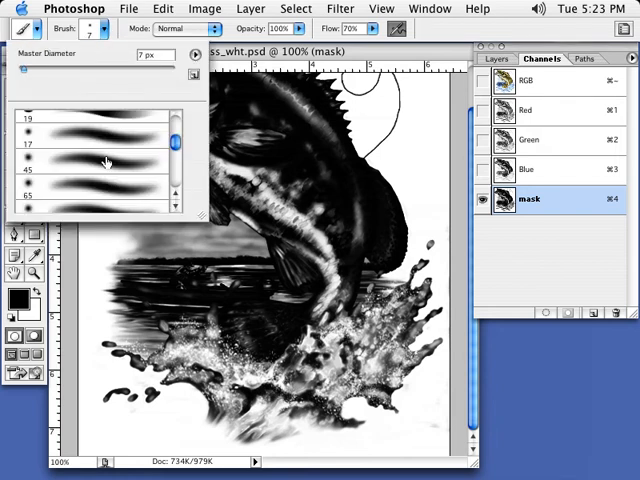
# - Choose the 45 px soft brush tip from the Brush picker
pyautogui.click(105, 165)
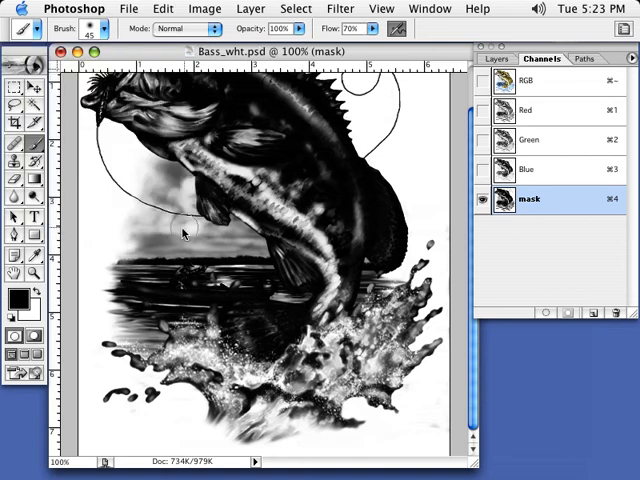
pyautogui.moveTo(235, 312)
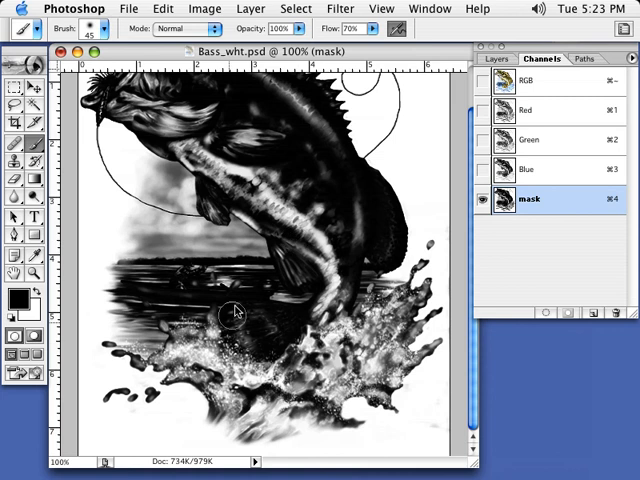
pyautogui.moveTo(23, 300)
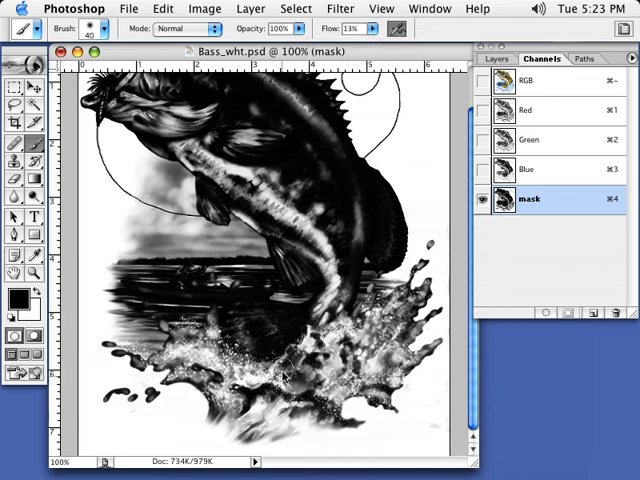
pyautogui.moveTo(248, 430)
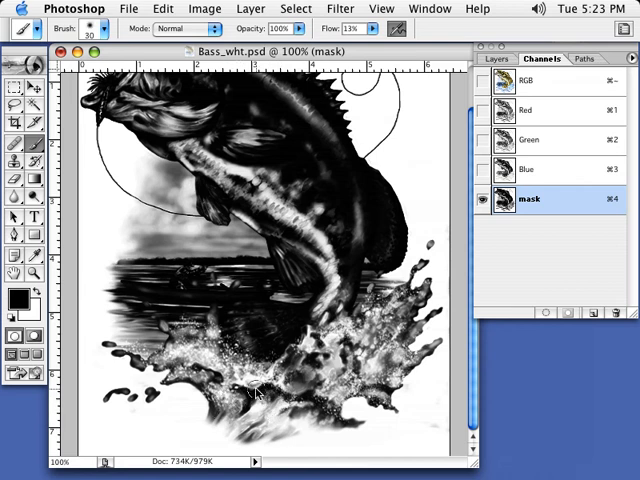
pyautogui.moveTo(315, 378)
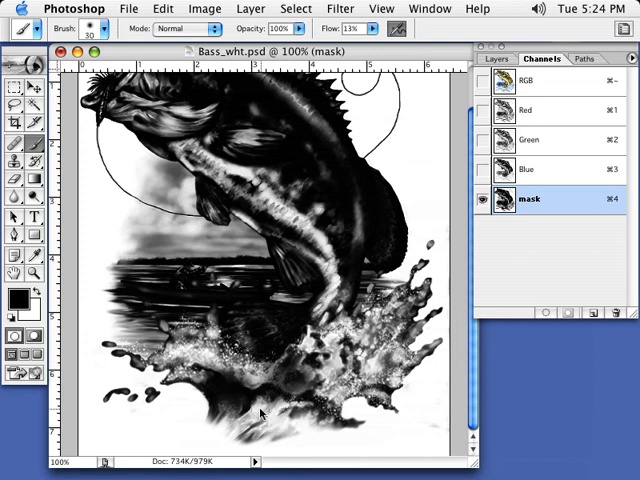
pyautogui.moveTo(343, 437)
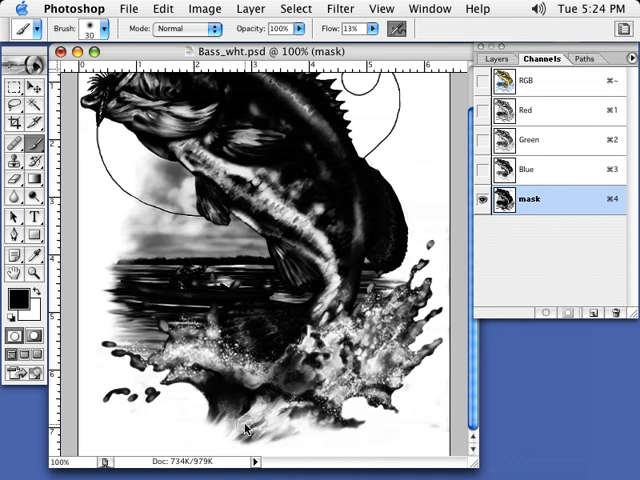
pyautogui.moveTo(307, 425)
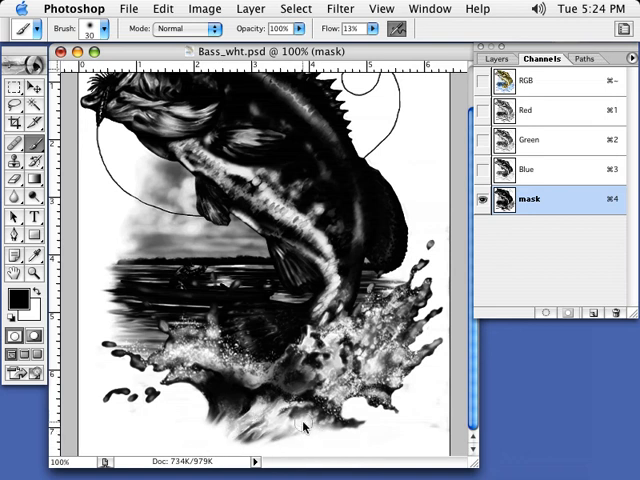
pyautogui.moveTo(295, 385)
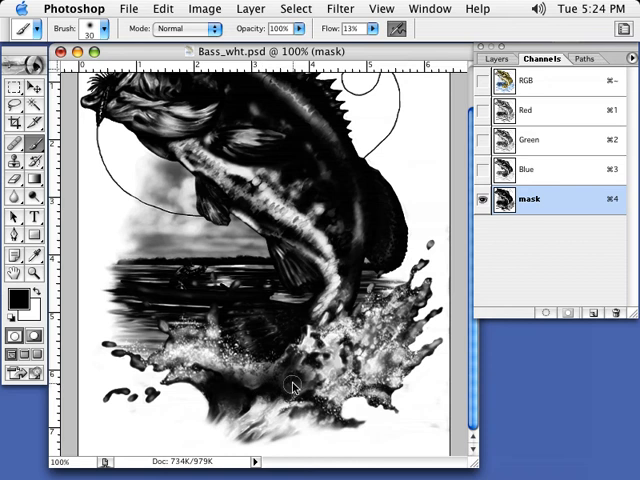
pyautogui.moveTo(312, 392)
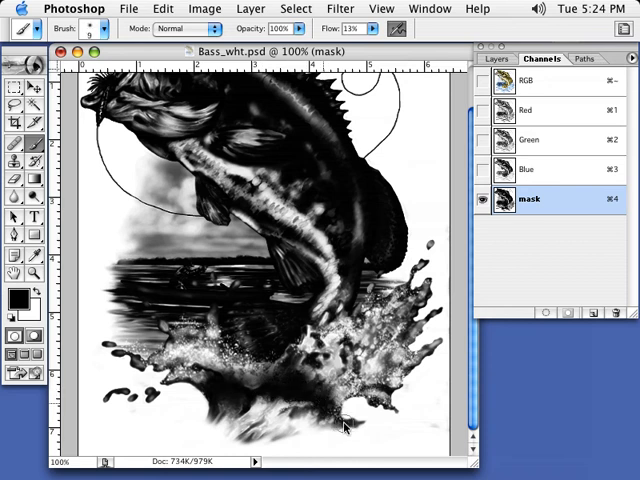
pyautogui.moveTo(335, 410)
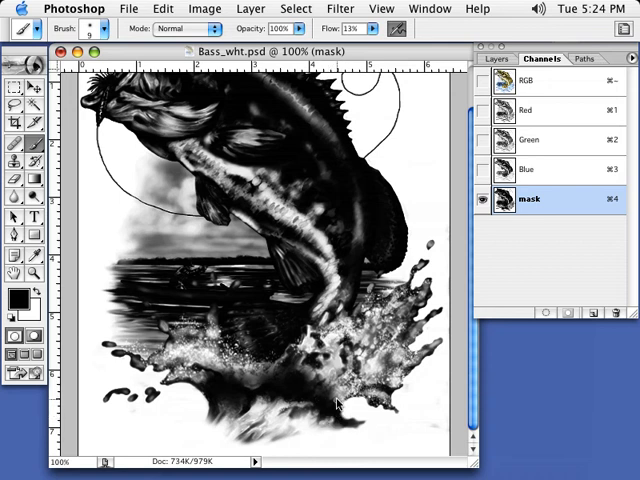
pyautogui.moveTo(282, 381)
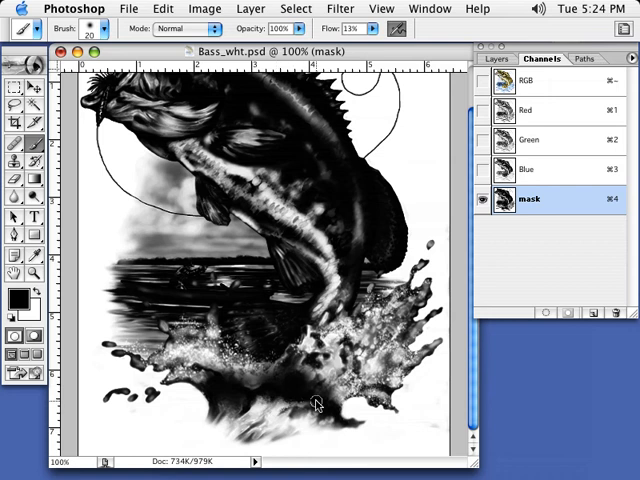
pyautogui.moveTo(250, 388)
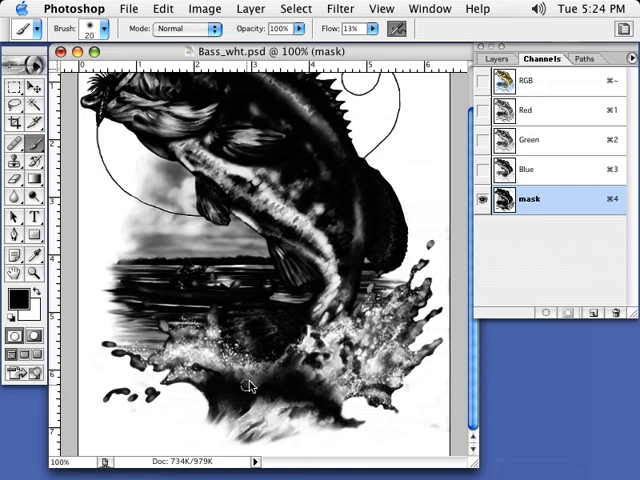
pyautogui.moveTo(230, 445)
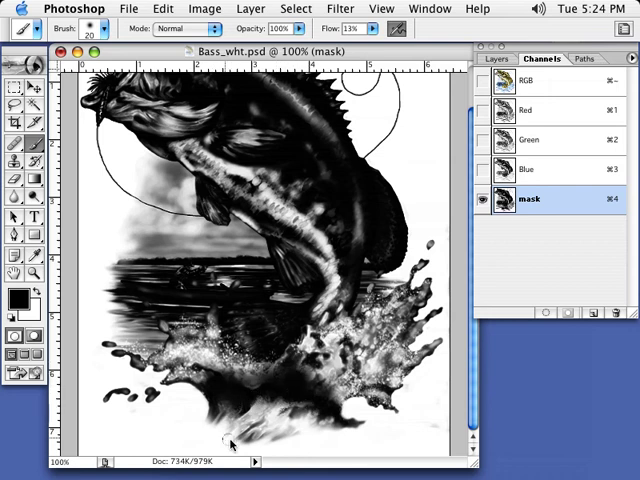
pyautogui.moveTo(284, 398)
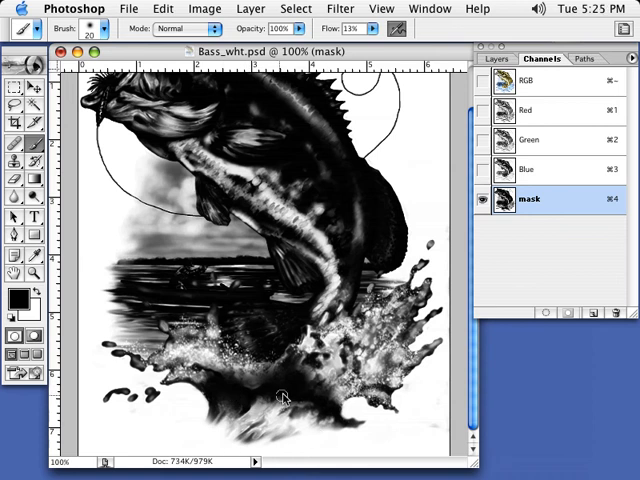
pyautogui.moveTo(250, 295)
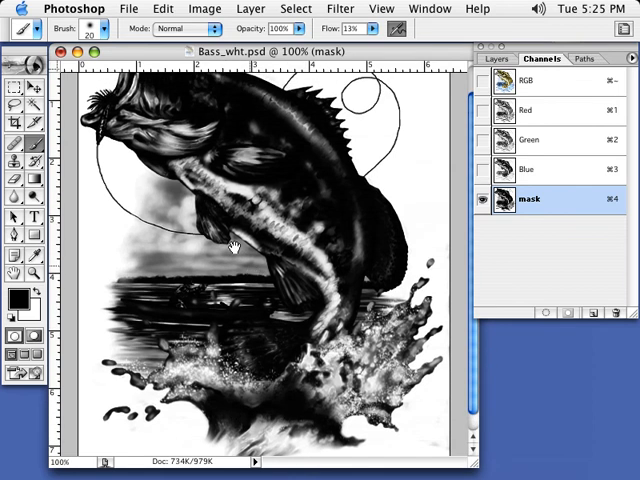
pyautogui.moveTo(140, 258)
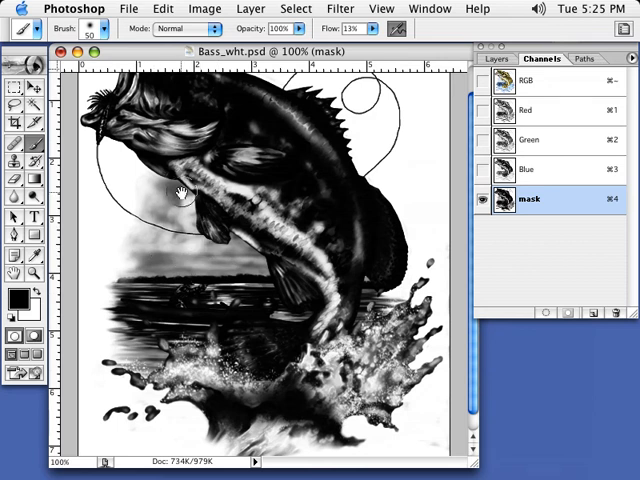
pyautogui.moveTo(135, 275)
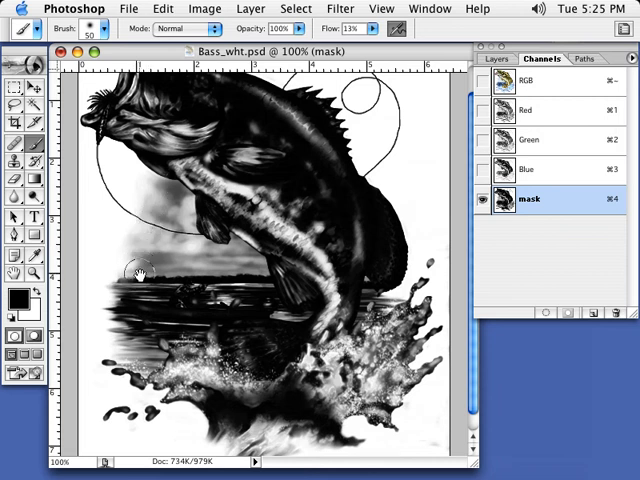
pyautogui.moveTo(155, 202)
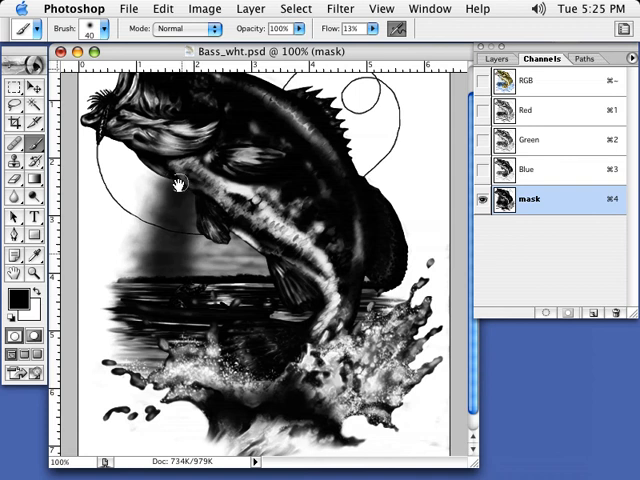
pyautogui.moveTo(218, 150)
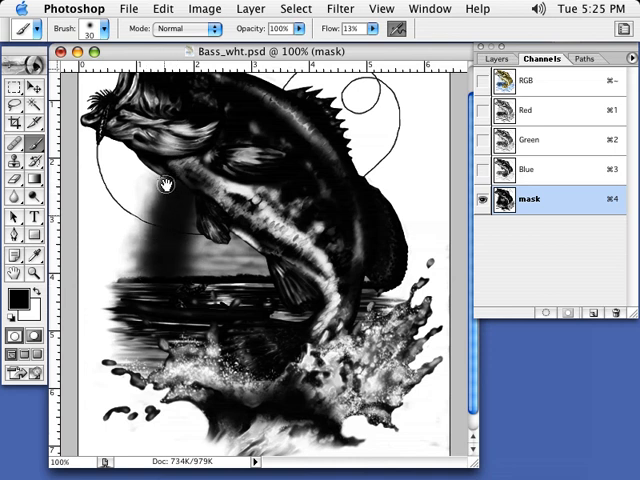
pyautogui.moveTo(168, 205)
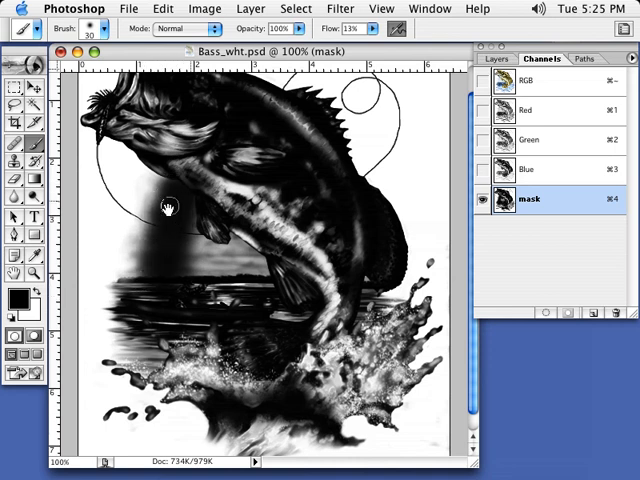
pyautogui.moveTo(152, 242)
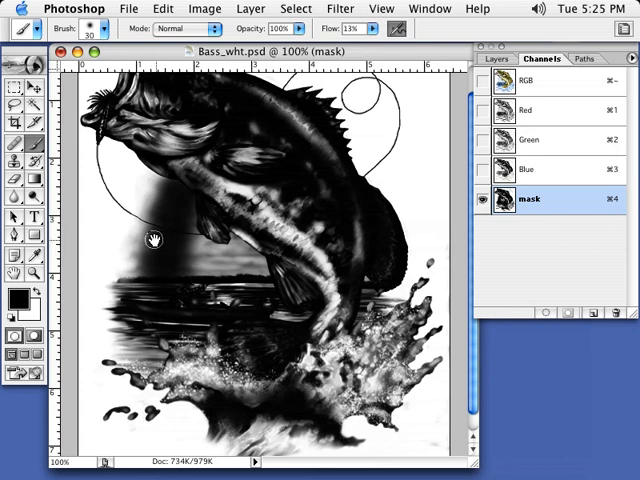
pyautogui.moveTo(145, 310)
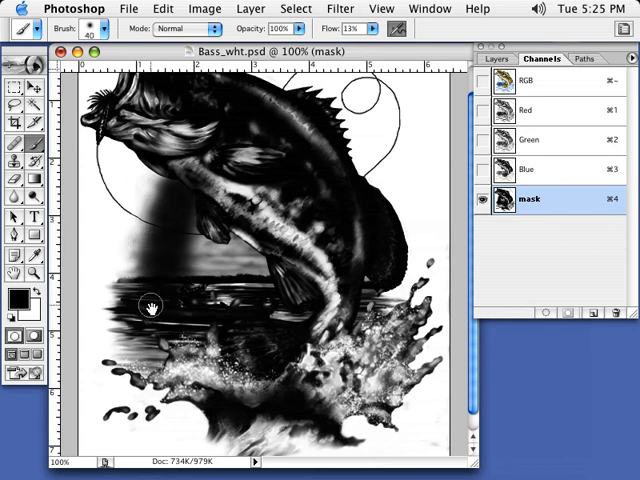
pyautogui.moveTo(176, 302)
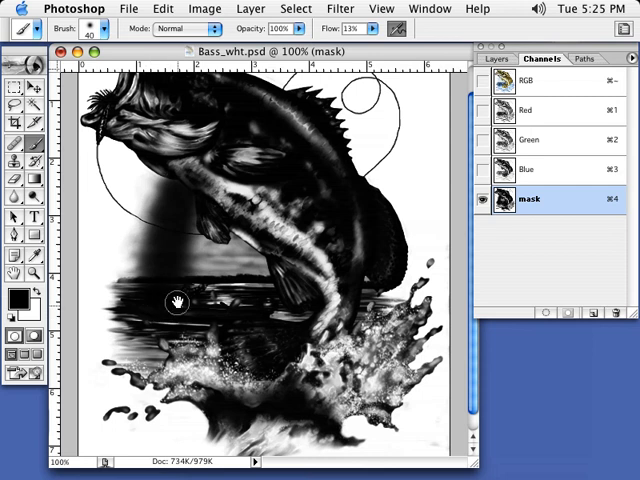
pyautogui.moveTo(127, 293)
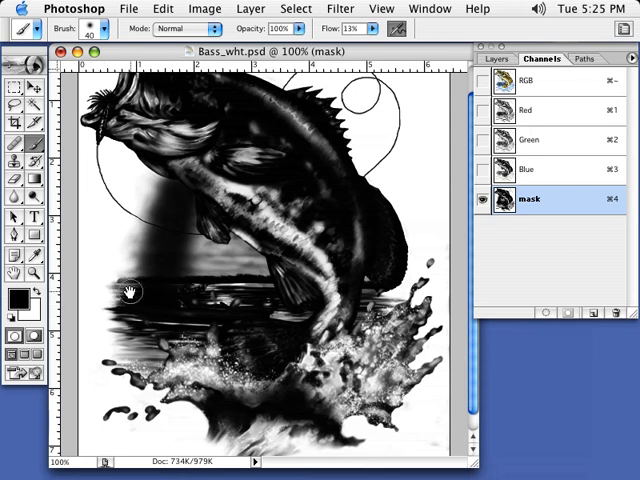
pyautogui.moveTo(152, 327)
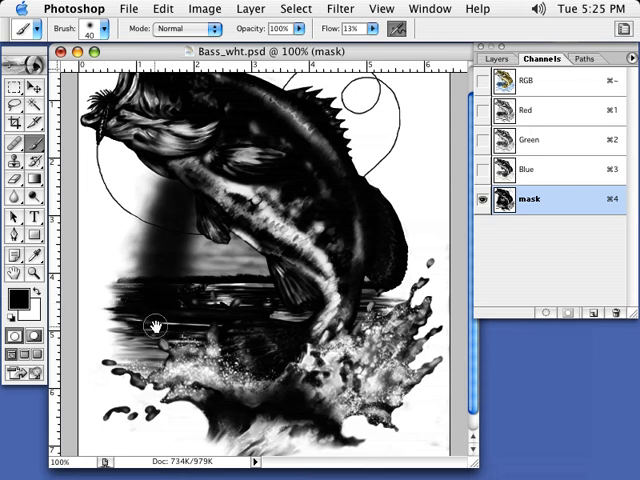
pyautogui.moveTo(142, 314)
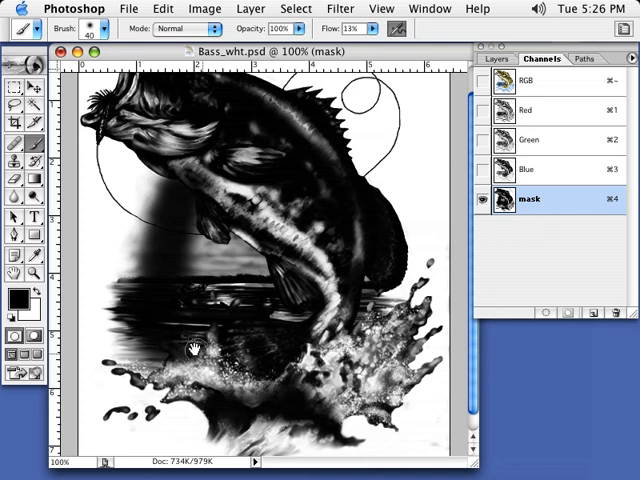
pyautogui.moveTo(165, 325)
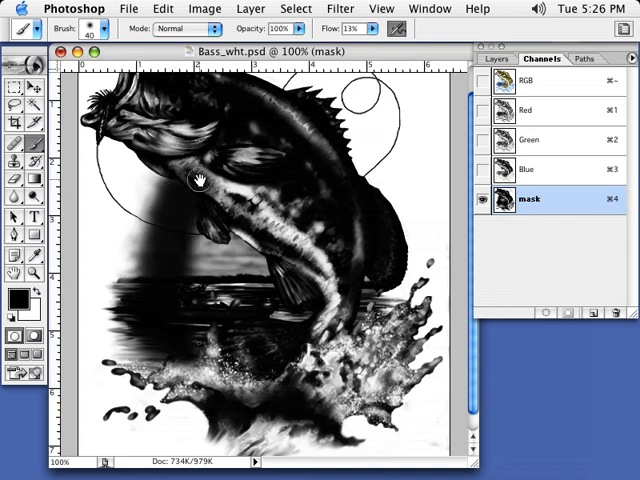
pyautogui.moveTo(333, 310)
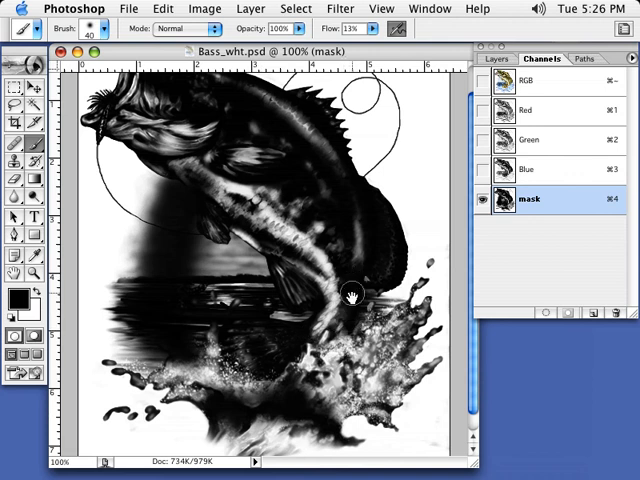
pyautogui.moveTo(353, 270)
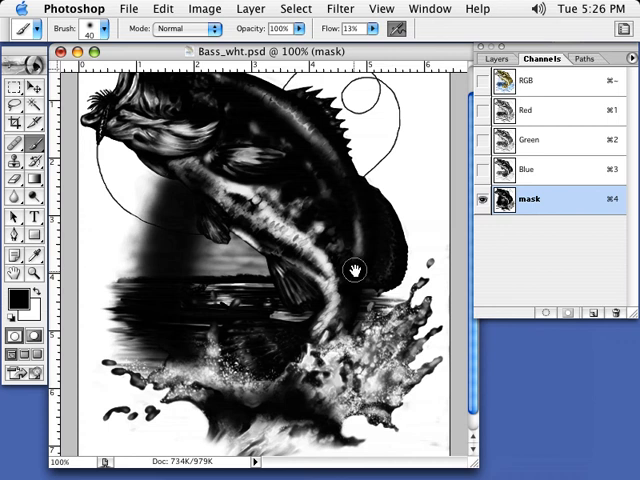
pyautogui.moveTo(265, 167)
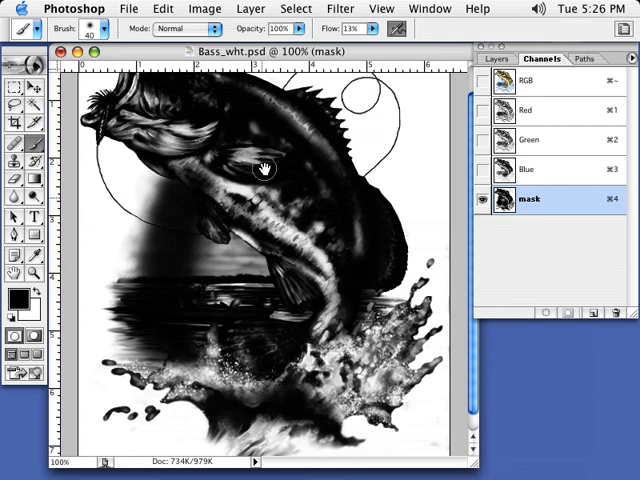
pyautogui.moveTo(345, 418)
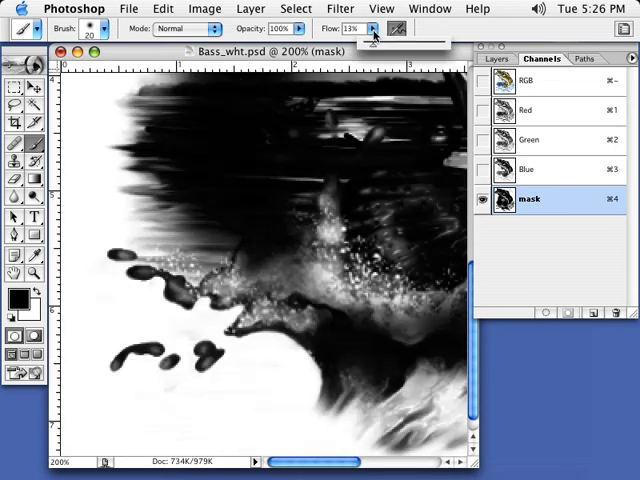
# - Raise brush Flow to 61% and paint the left splash droplets solid black
pyautogui.click(375, 27)
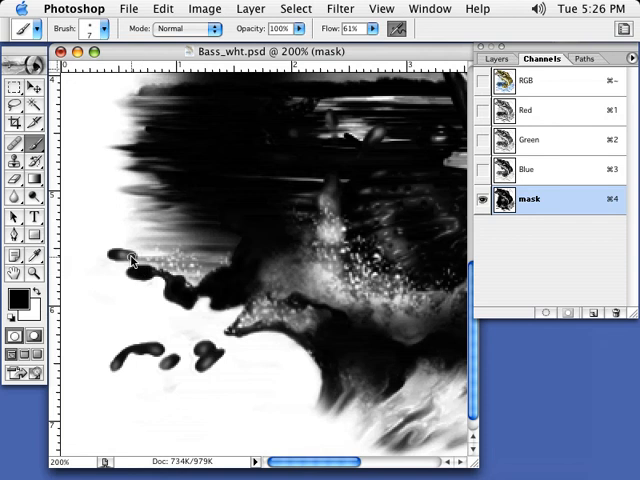
pyautogui.moveTo(130, 260); pyautogui.dragTo(155, 350)
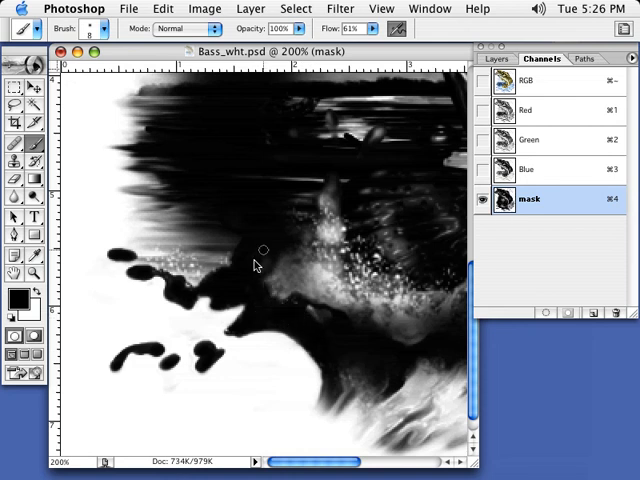
pyautogui.moveTo(157, 218)
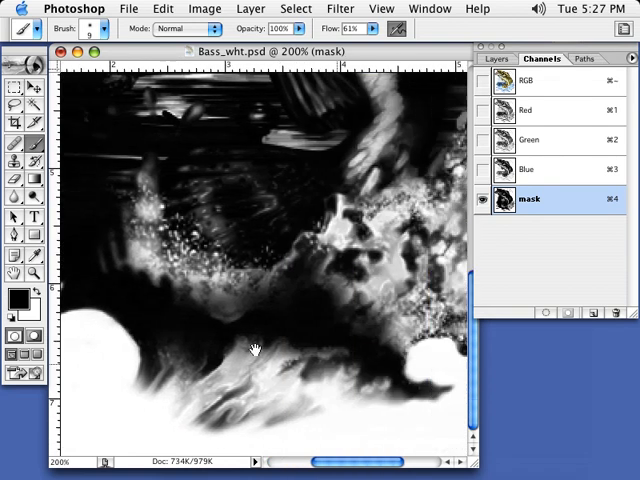
pyautogui.moveTo(187, 313)
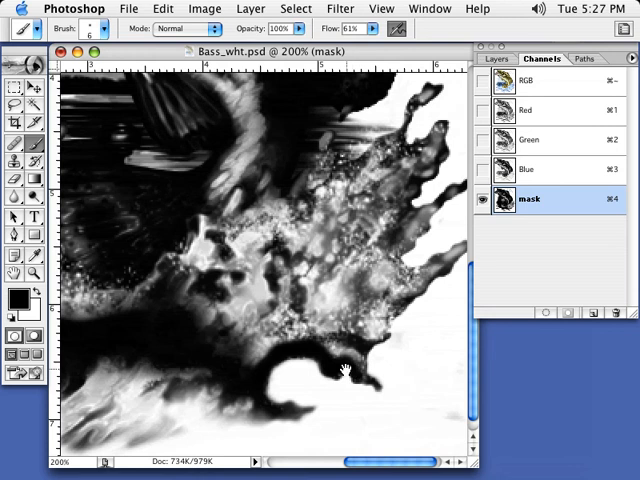
pyautogui.moveTo(353, 357)
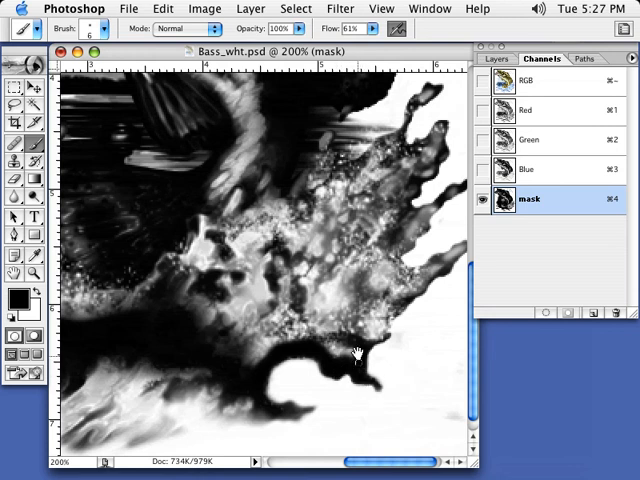
pyautogui.moveTo(393, 312)
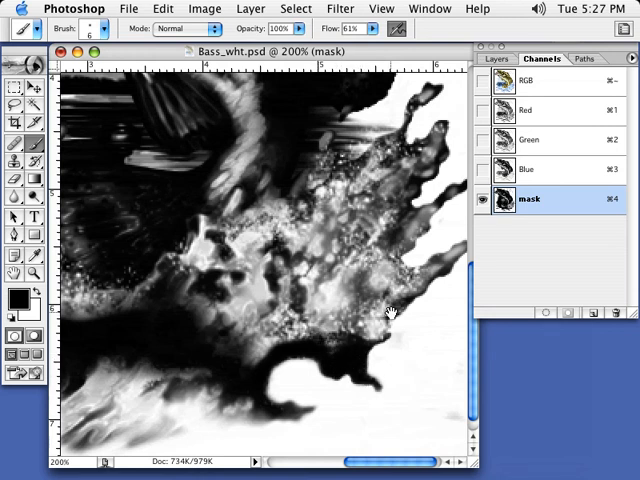
pyautogui.moveTo(378, 335)
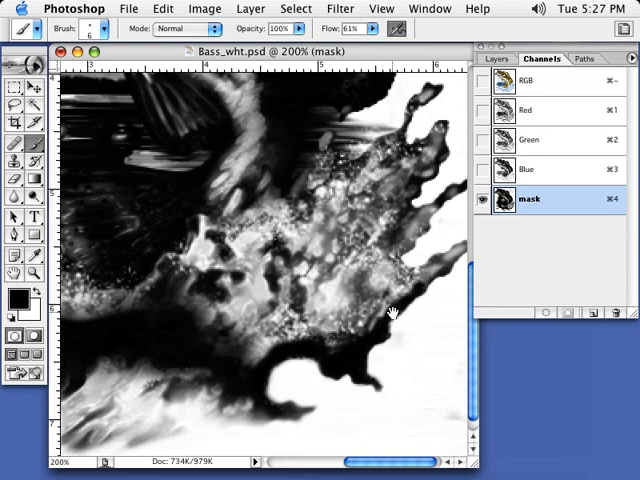
pyautogui.moveTo(435, 268)
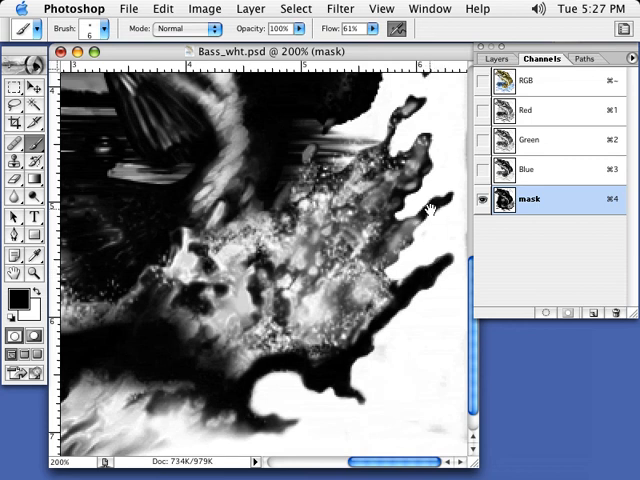
pyautogui.moveTo(417, 218)
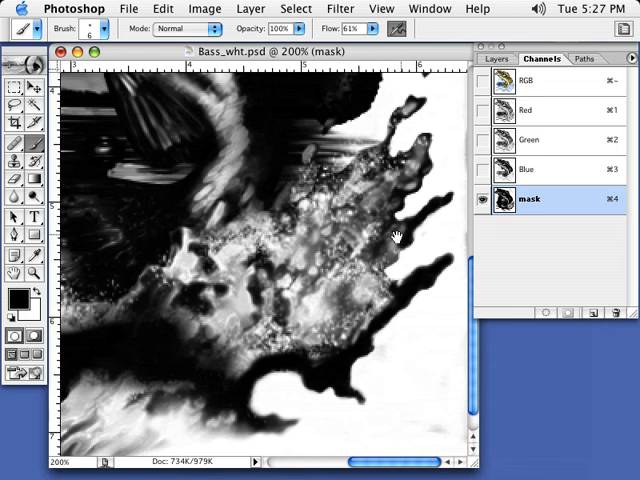
pyautogui.moveTo(393, 257)
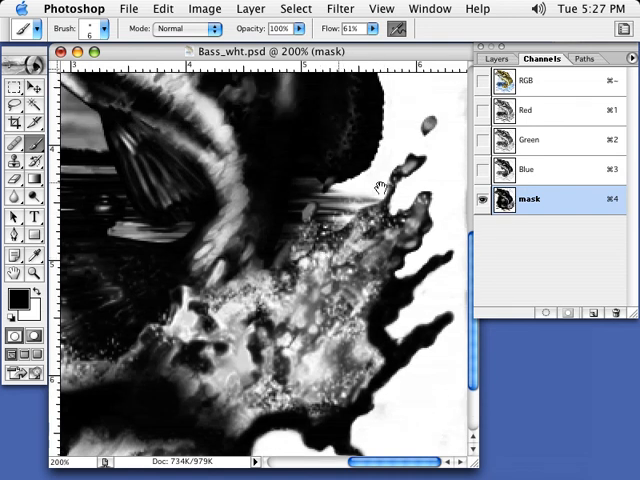
pyautogui.moveTo(420, 200)
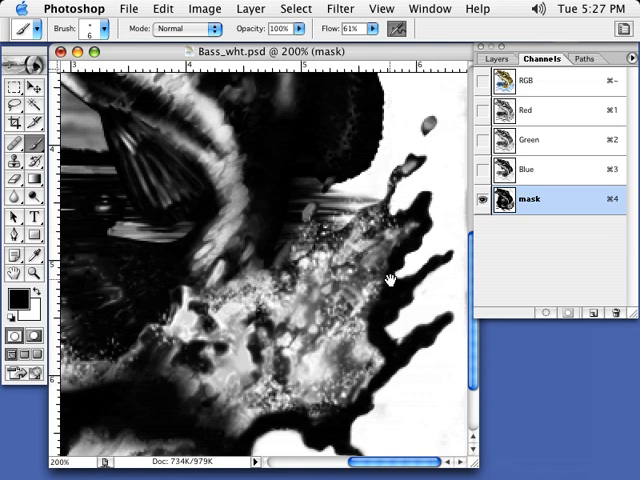
pyautogui.moveTo(370, 210)
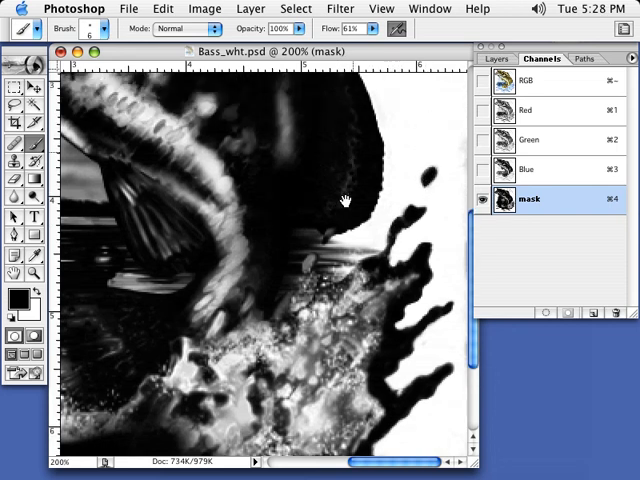
pyautogui.moveTo(370, 110)
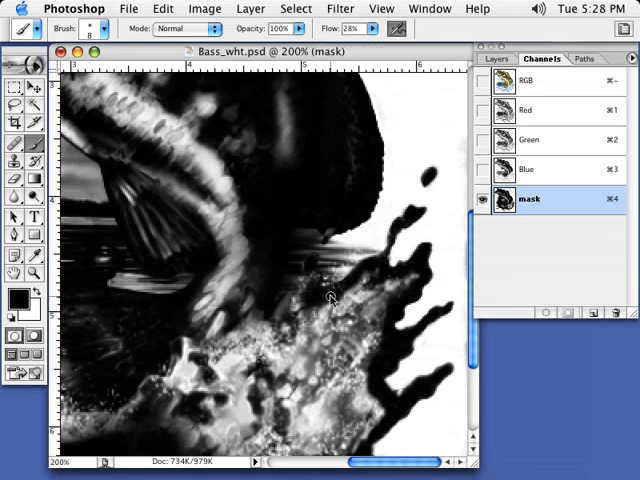
pyautogui.moveTo(295, 315)
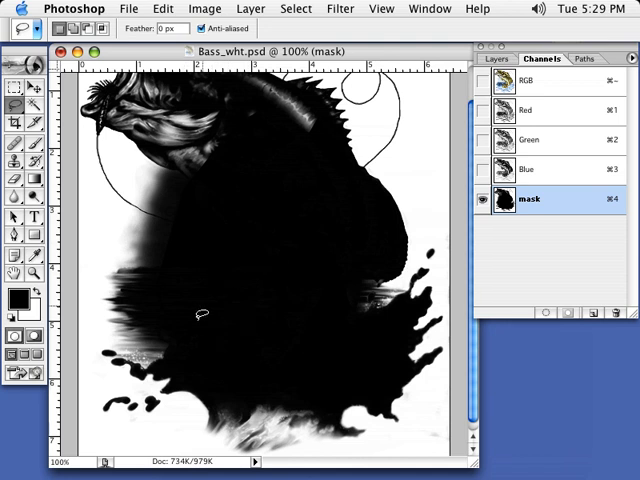
pyautogui.moveTo(162, 244)
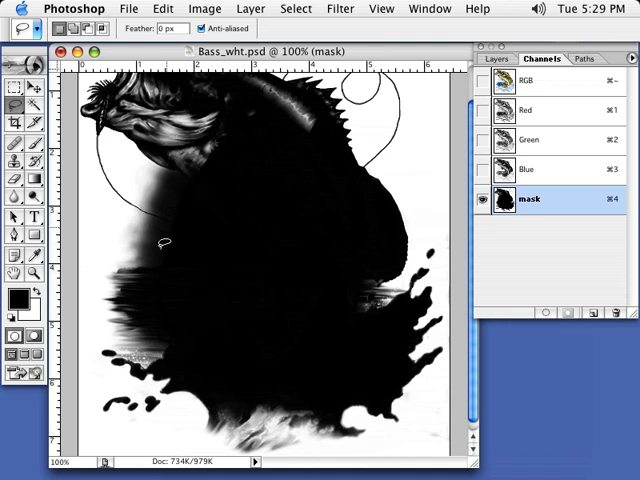
pyautogui.moveTo(188, 189)
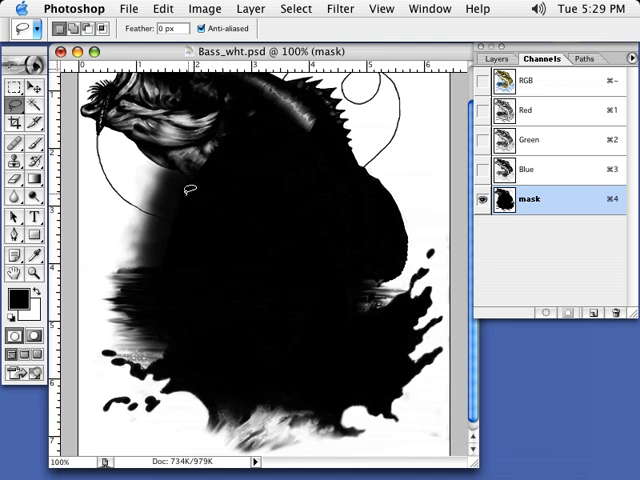
pyautogui.moveTo(175, 188)
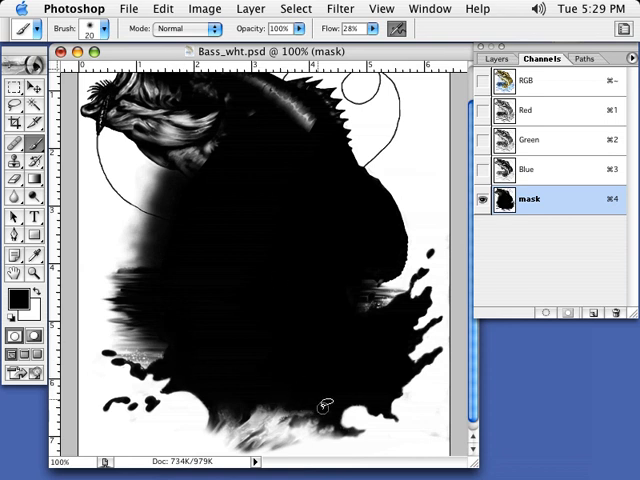
pyautogui.moveTo(365, 240)
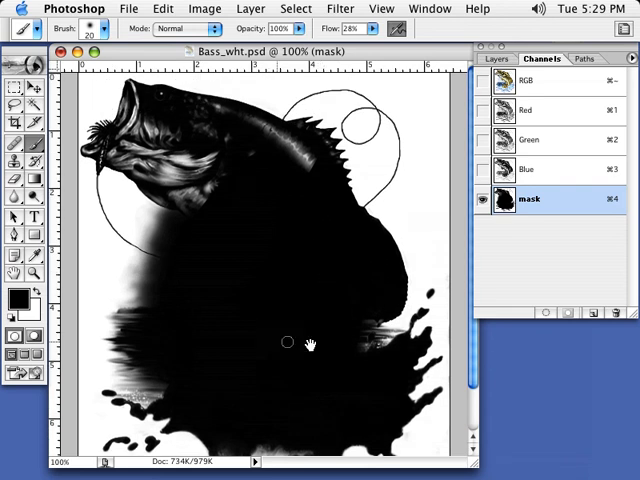
pyautogui.moveTo(233, 135)
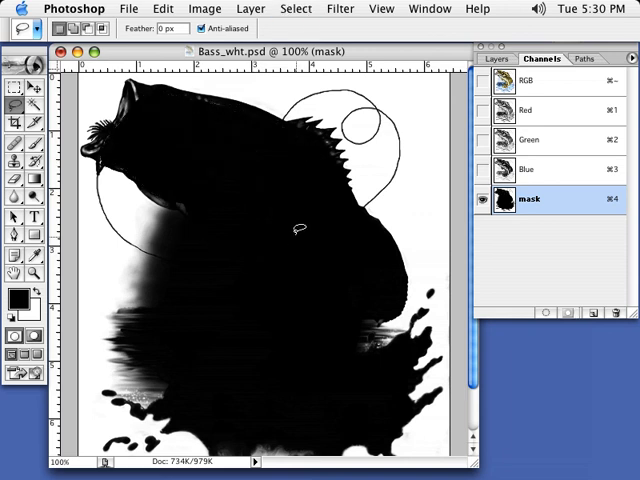
pyautogui.moveTo(282, 195)
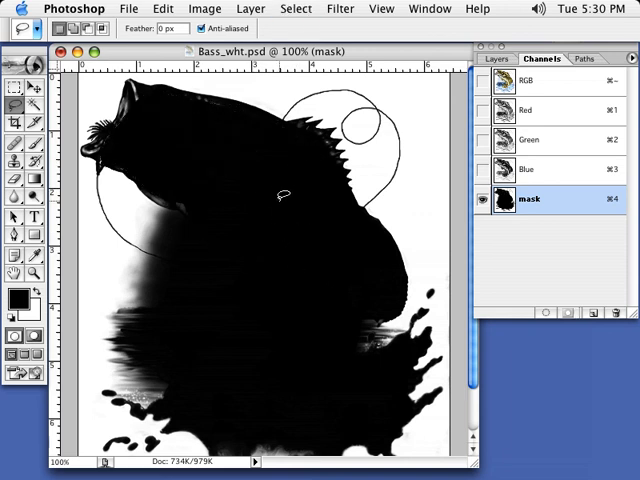
# - Select a tool from the Tools panel
pyautogui.click(11, 105)
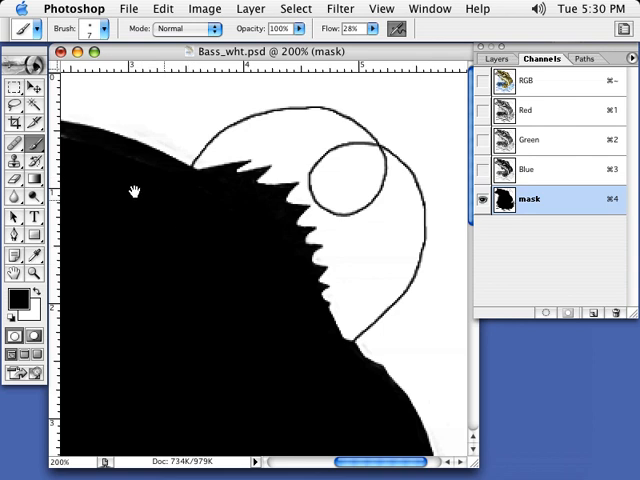
# - Paint a black stroke along the fish outline edge with the 7 px brush
pyautogui.moveTo(135, 190); pyautogui.dragTo(270, 205)
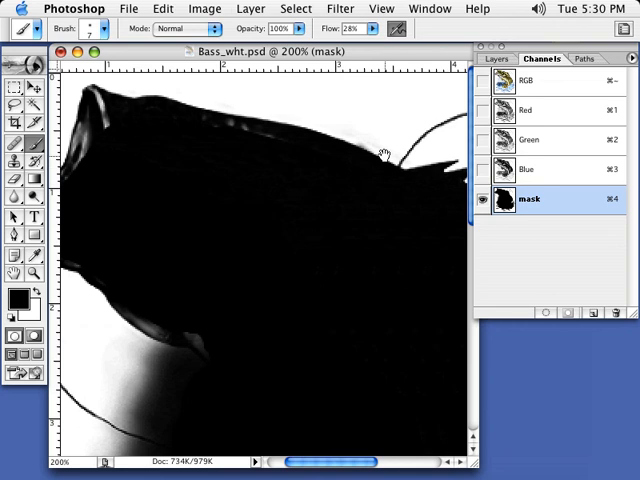
pyautogui.moveTo(320, 170)
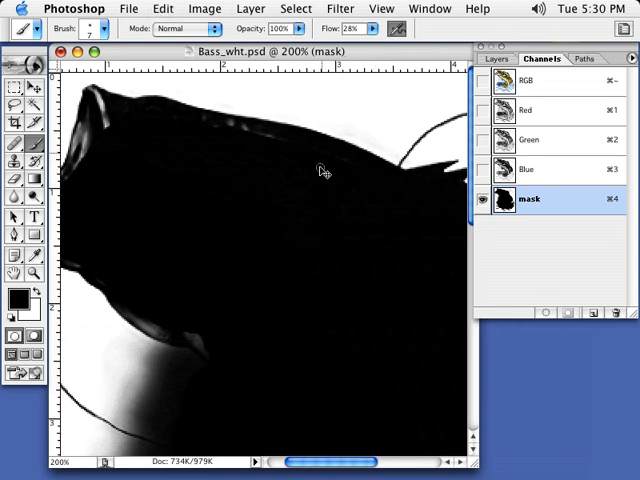
pyautogui.moveTo(314, 153)
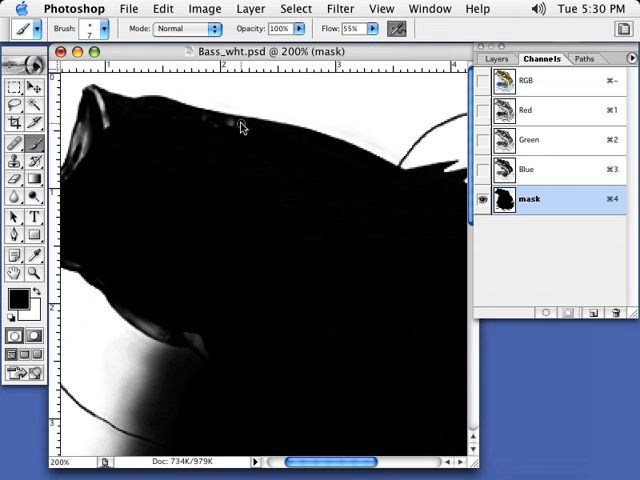
pyautogui.moveTo(167, 116)
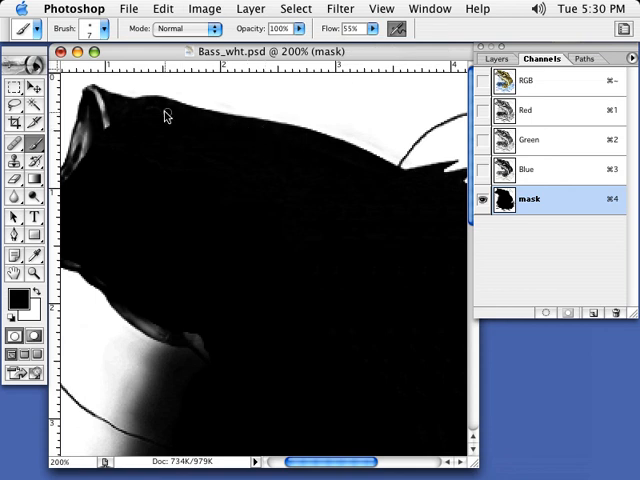
pyautogui.moveTo(128, 110)
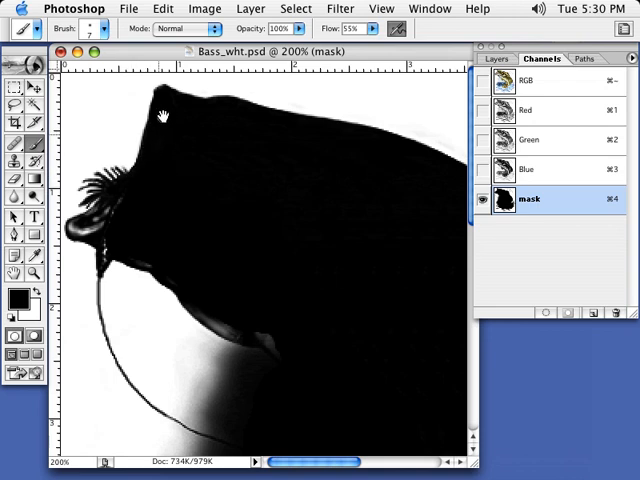
pyautogui.moveTo(224, 107)
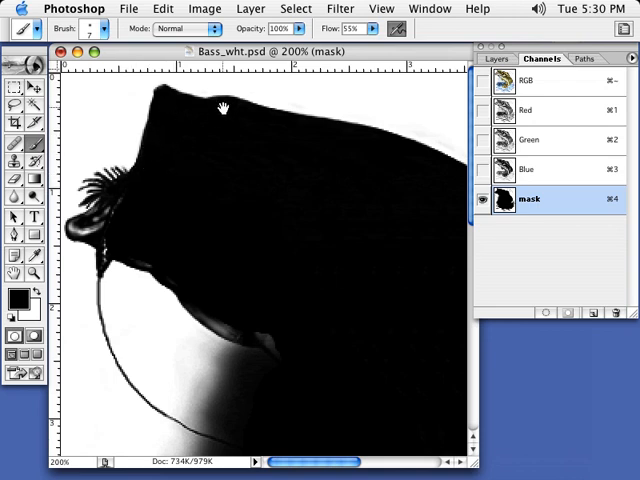
pyautogui.moveTo(113, 210)
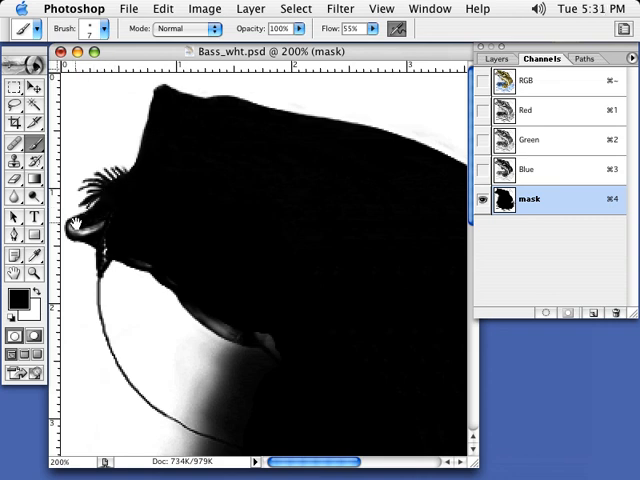
pyautogui.moveTo(100, 218)
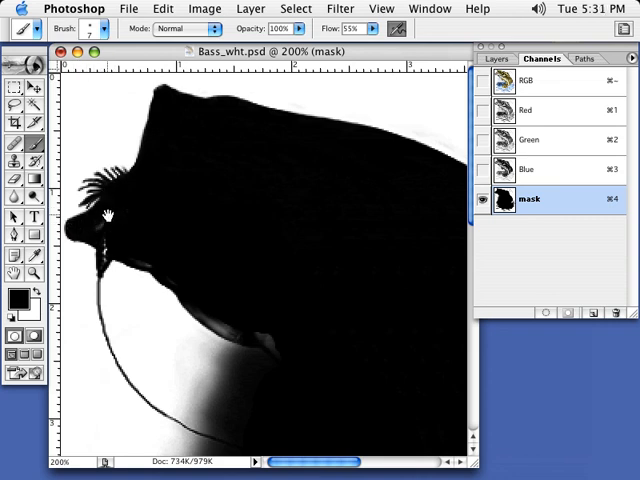
pyautogui.moveTo(104, 258)
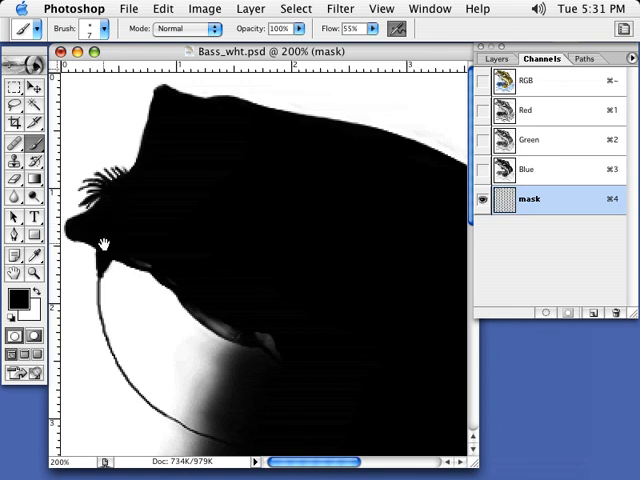
pyautogui.moveTo(183, 310)
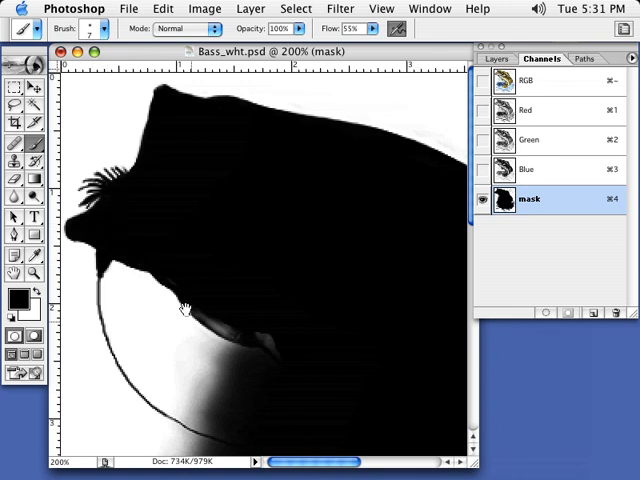
pyautogui.moveTo(200, 316)
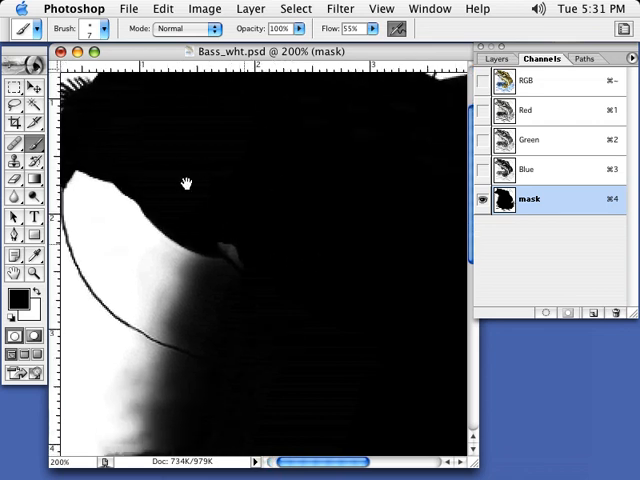
pyautogui.moveTo(277, 237)
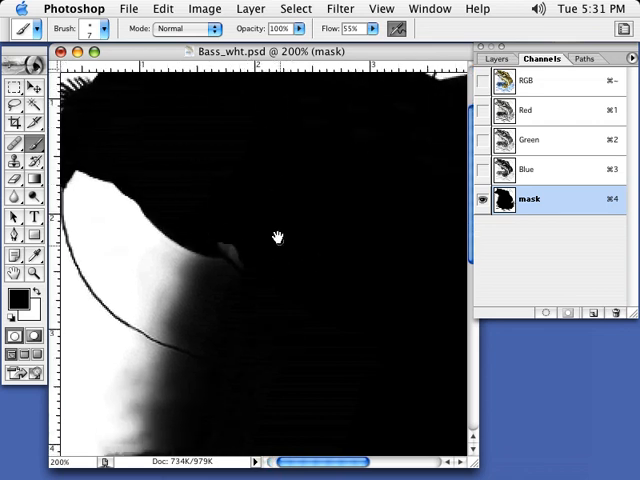
pyautogui.moveTo(281, 225)
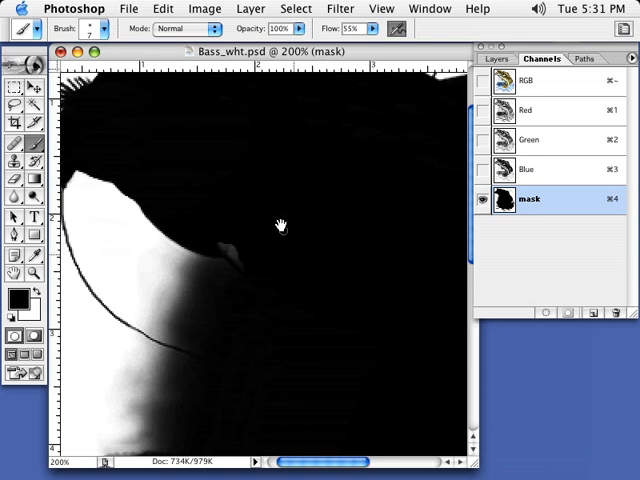
pyautogui.click(483, 81)
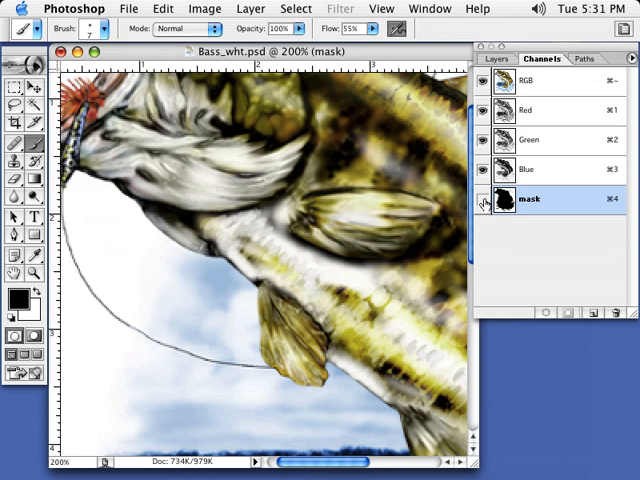
pyautogui.click(483, 199)
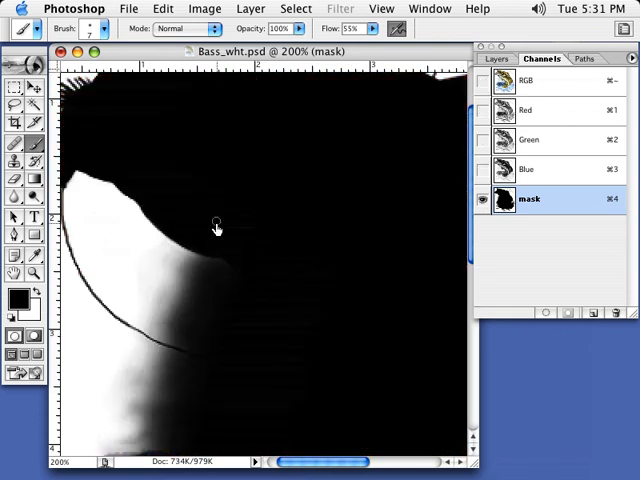
pyautogui.moveTo(270, 180)
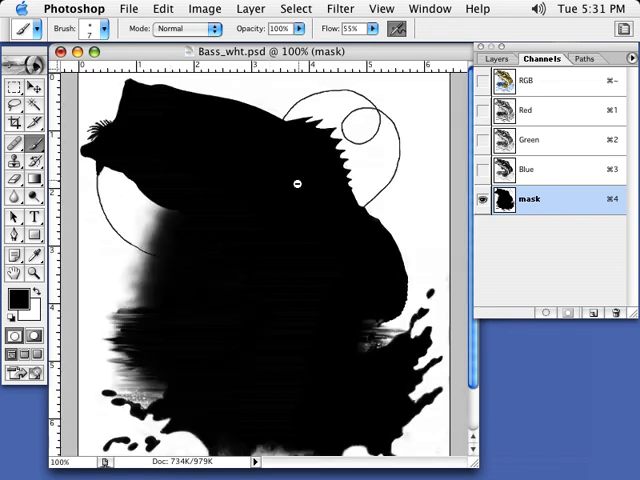
pyautogui.moveTo(269, 222)
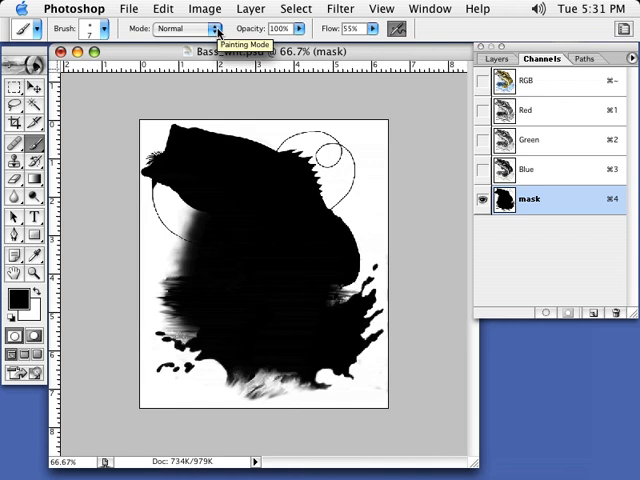
pyautogui.moveTo(298, 160)
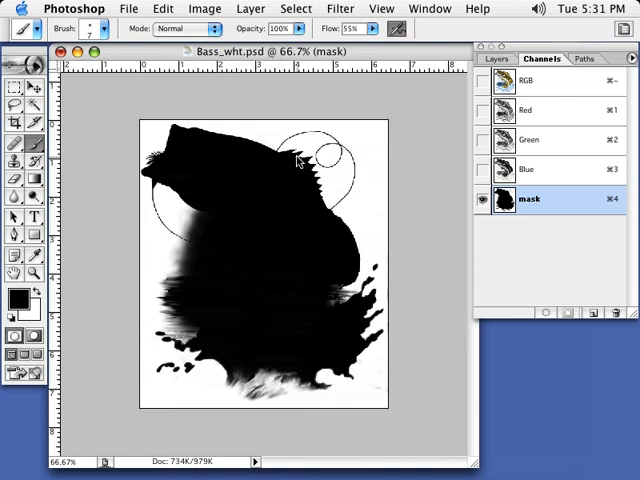
pyautogui.moveTo(420, 109)
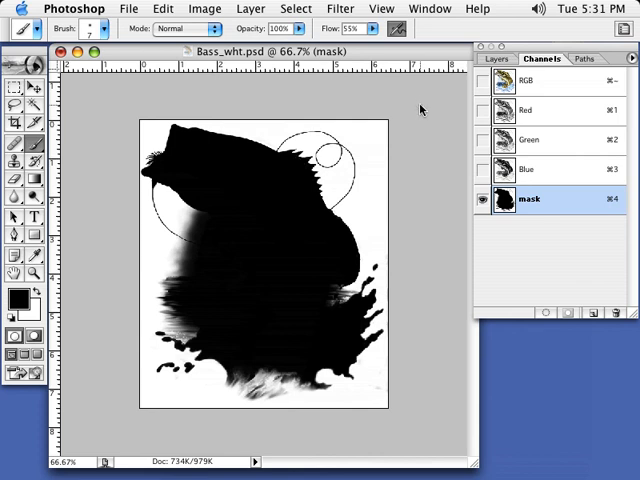